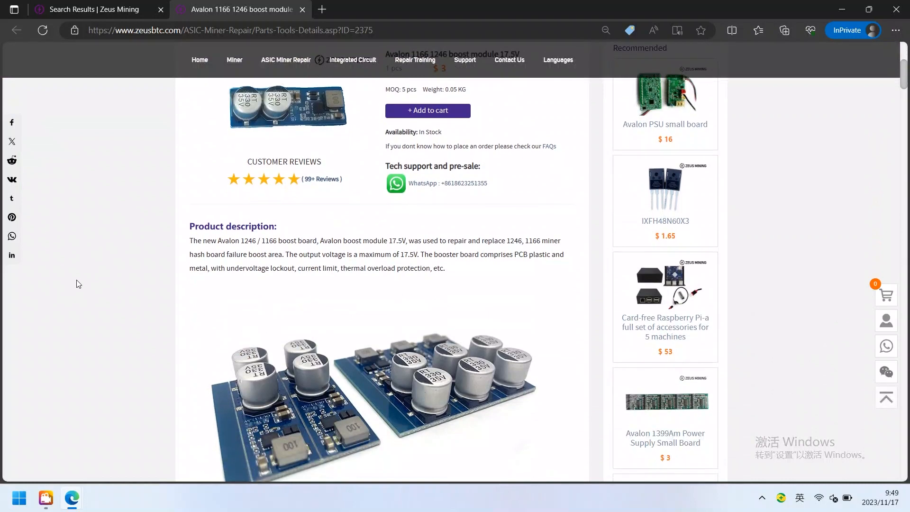
# Step: Highlight 'repair and replace 1246, 1166 miner hash board failure boost' in the product description
pyautogui.moveTo(446, 240); pyautogui.dragTo(528, 240)
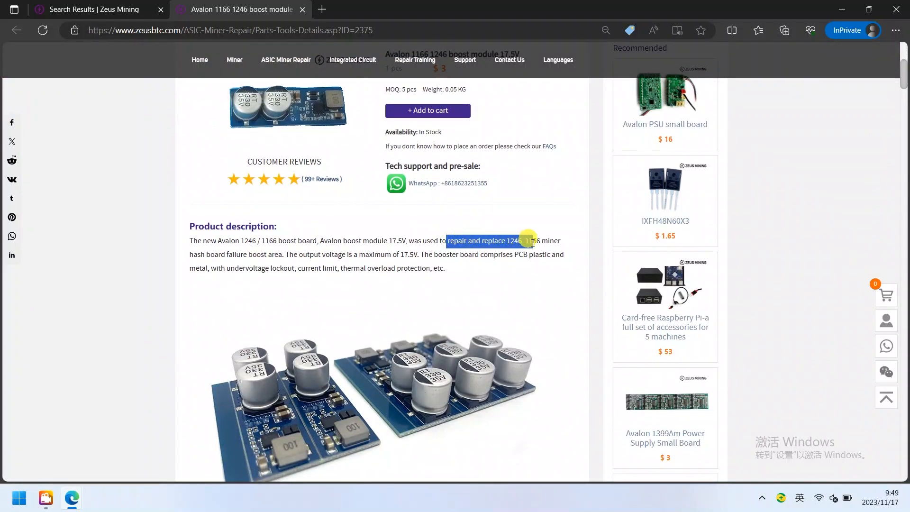
pyautogui.moveTo(527, 241); pyautogui.dragTo(568, 246)
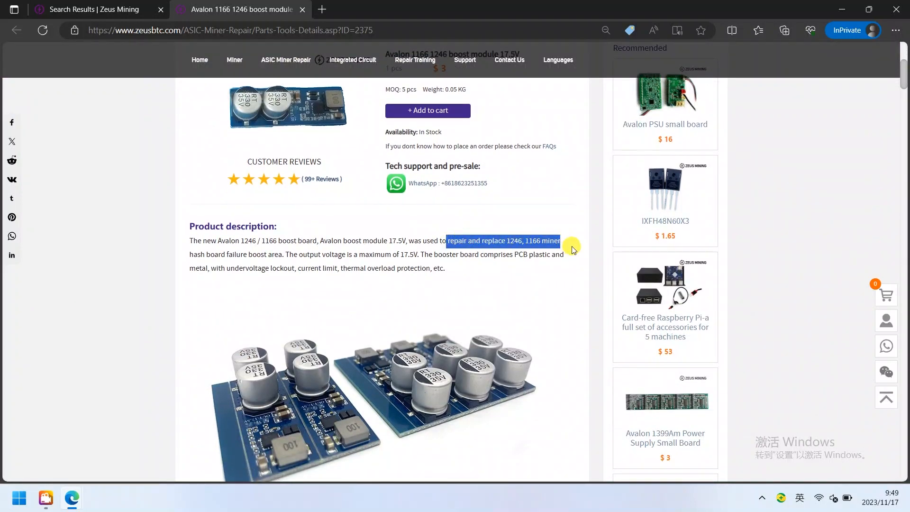
pyautogui.moveTo(572, 246); pyautogui.dragTo(264, 254)
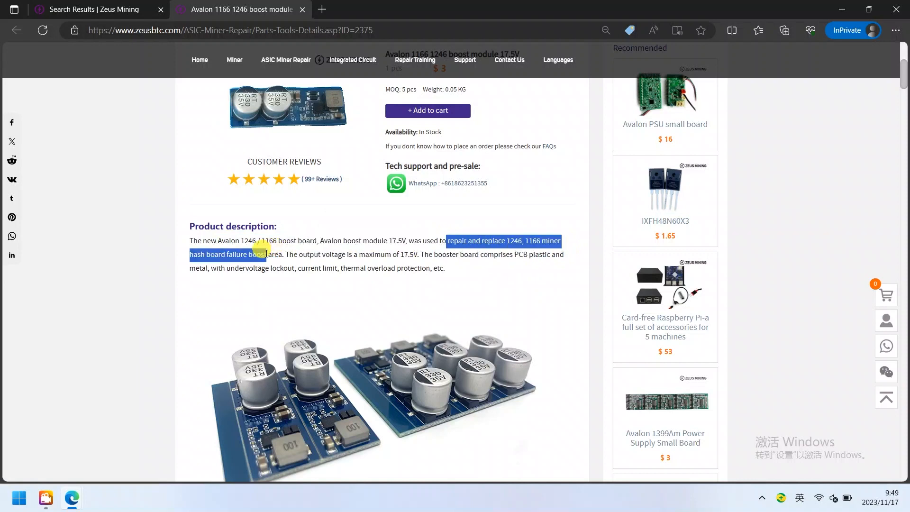